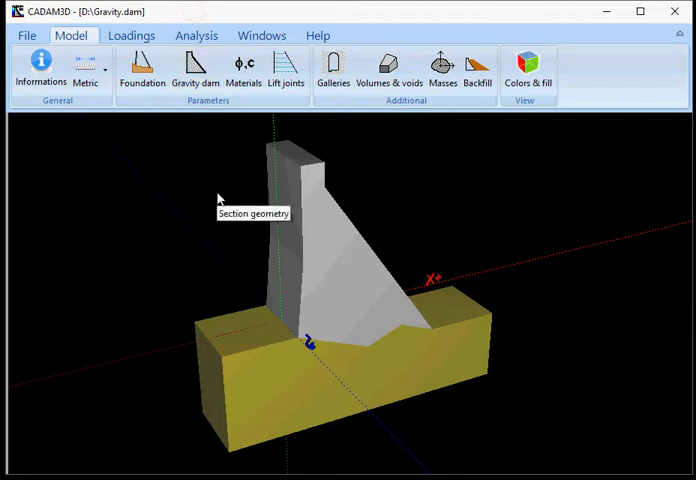
pyautogui.moveTo(219, 198)
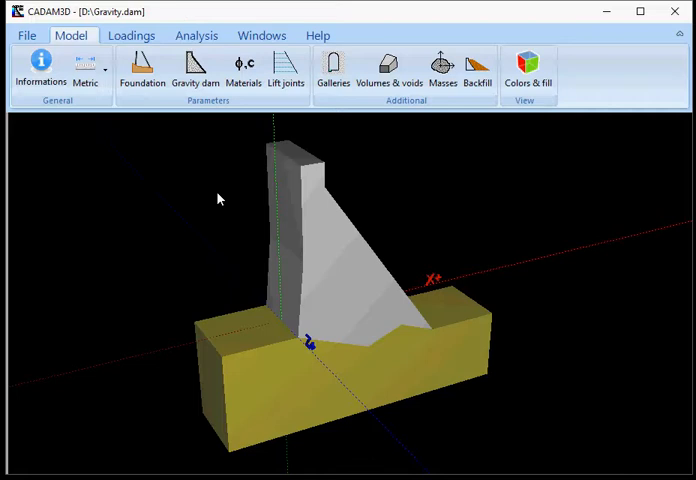
pyautogui.moveTo(280, 257)
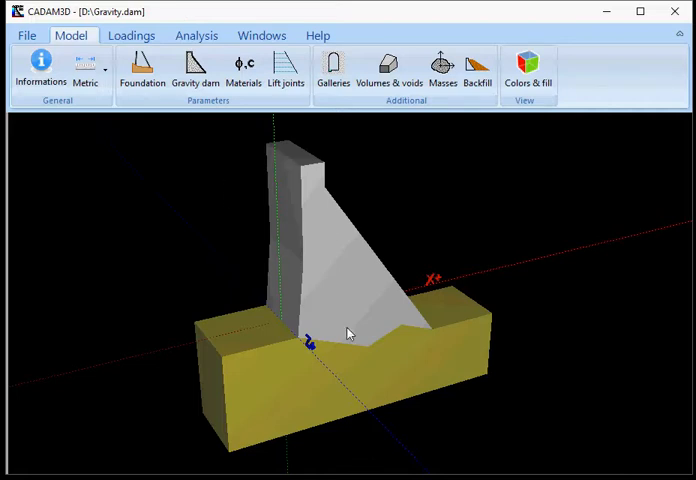
pyautogui.moveTo(292, 118)
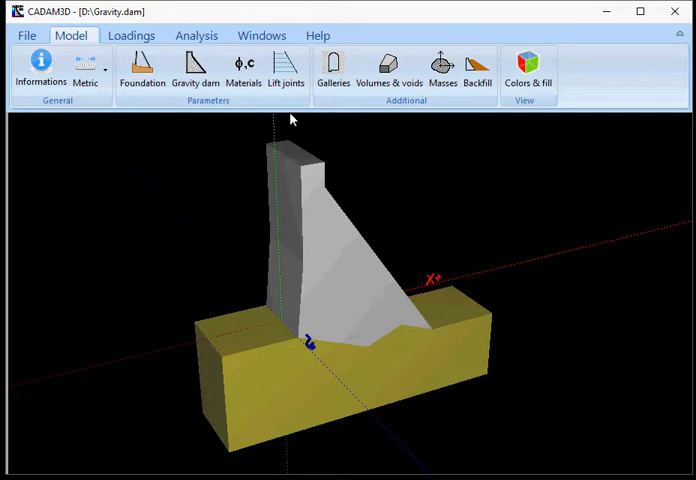
# Show the Materials list and select the Base material.
pyautogui.click(244, 70)
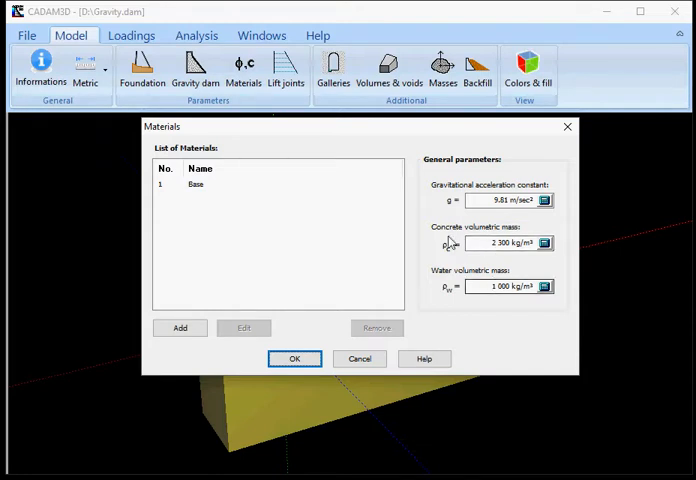
pyautogui.click(196, 184)
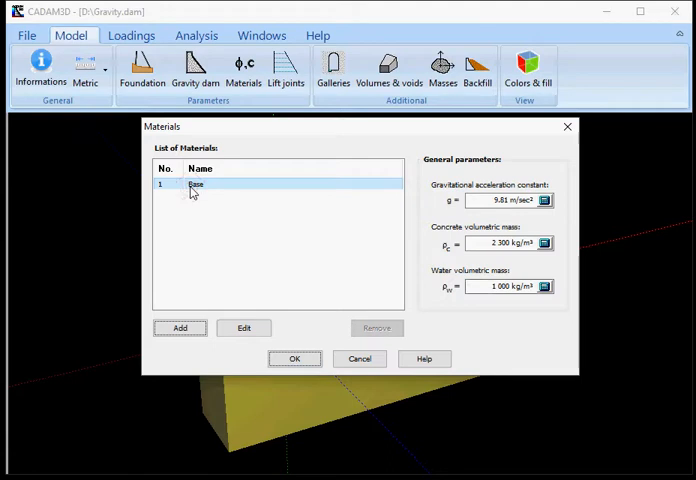
pyautogui.moveTo(195, 190)
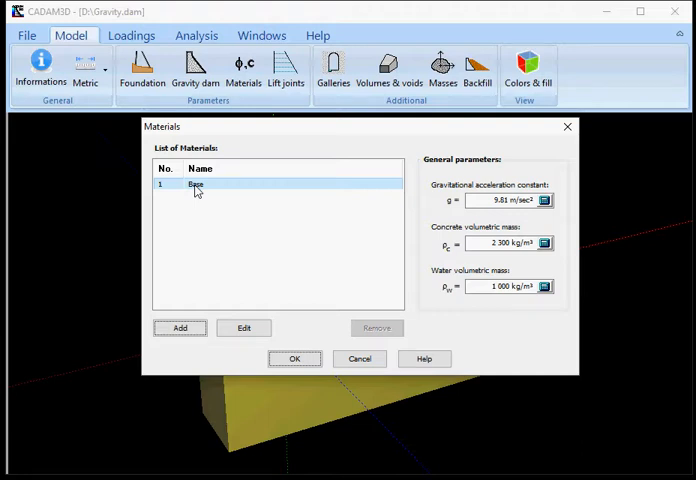
# Edit the Base material and enter a tensile strength of 200 kPa.
pyautogui.click(243, 327)
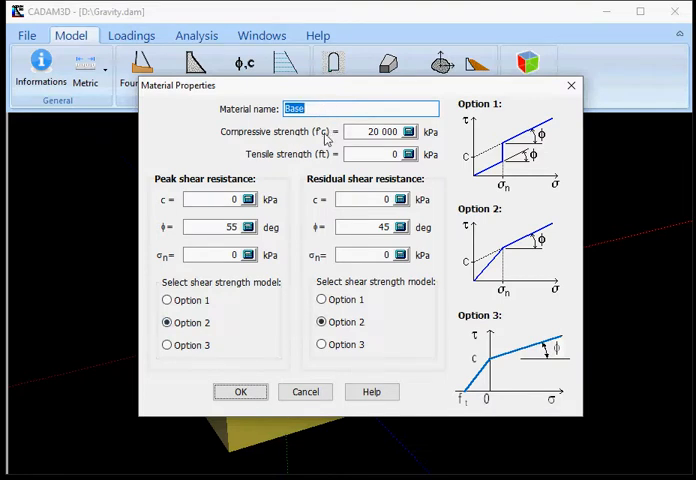
pyautogui.click(375, 153)
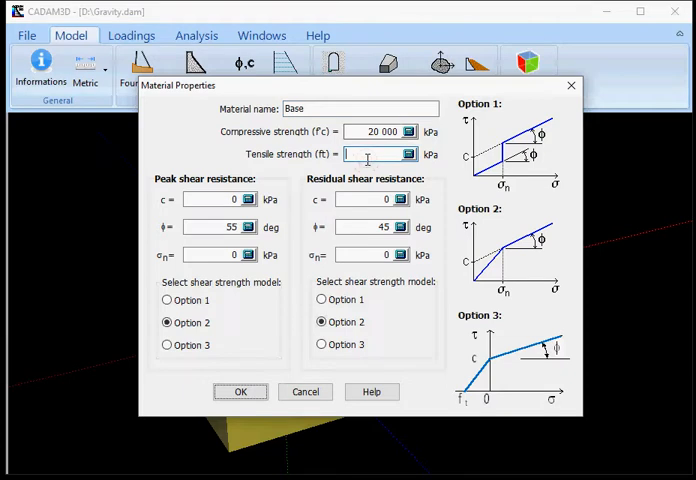
pyautogui.write('200')
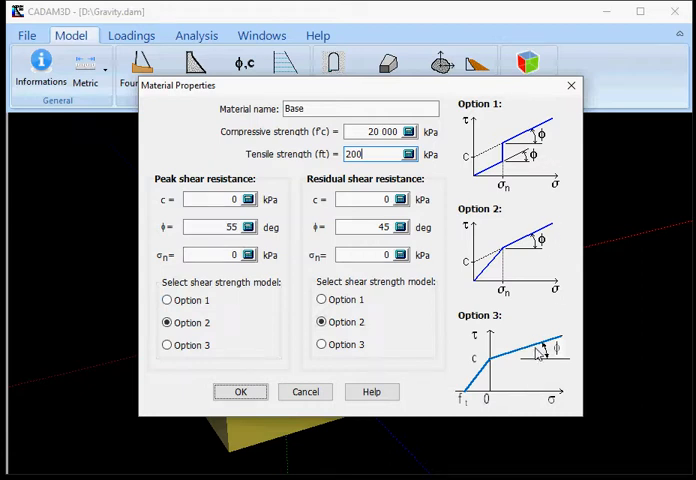
pyautogui.moveTo(456, 261)
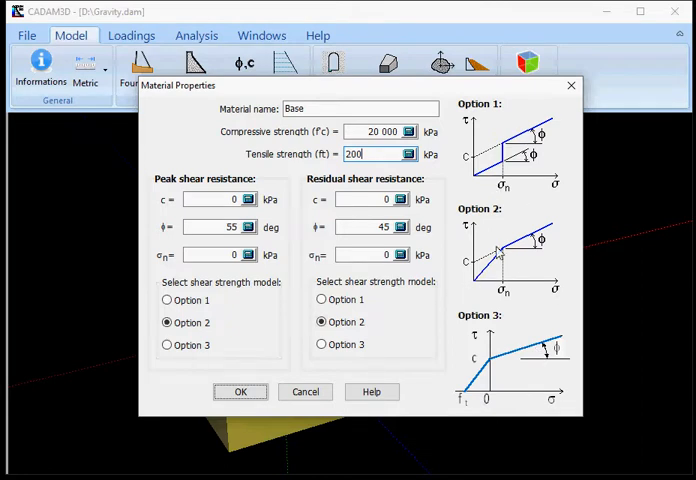
pyautogui.moveTo(505, 307)
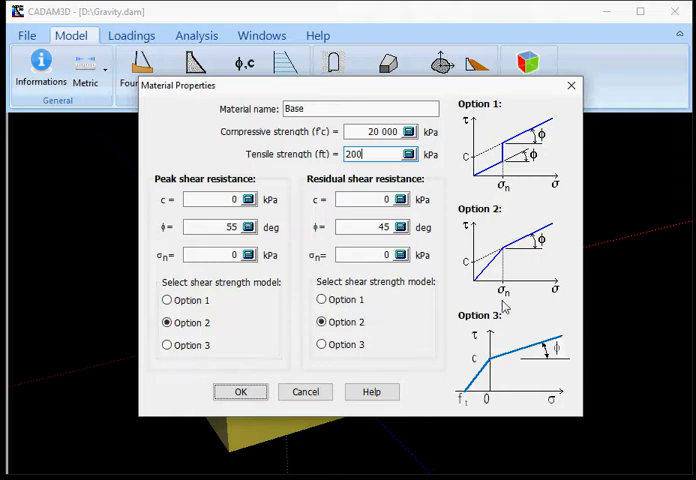
pyautogui.moveTo(495, 360)
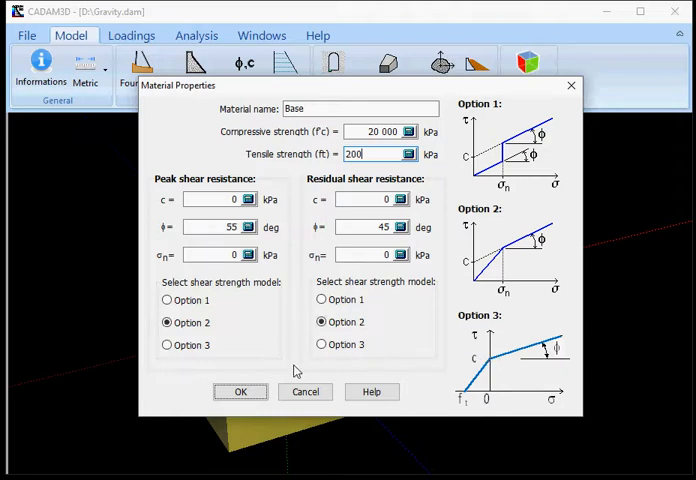
pyautogui.moveTo(363, 357)
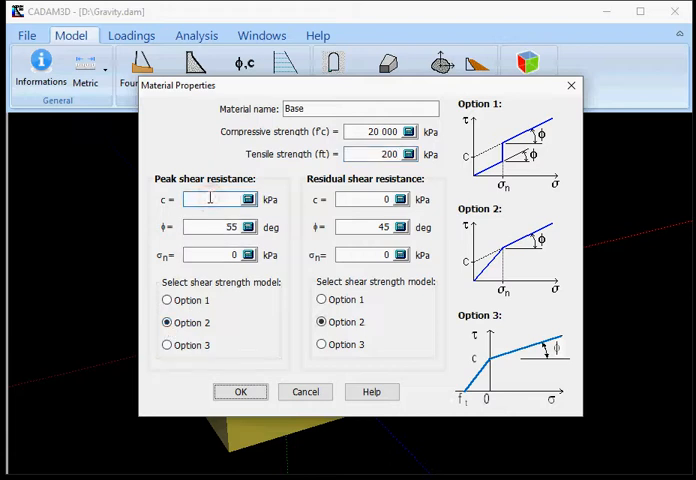
# Enter 100 kPa peak cohesion for Base and confirm its properties.
pyautogui.write('100')
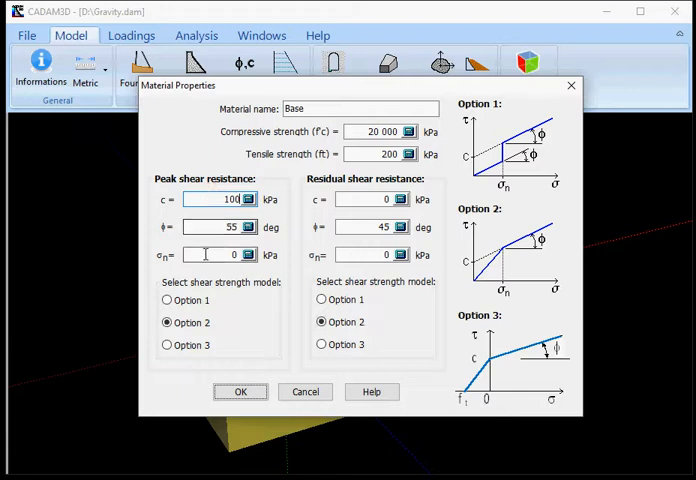
pyautogui.click(210, 254)
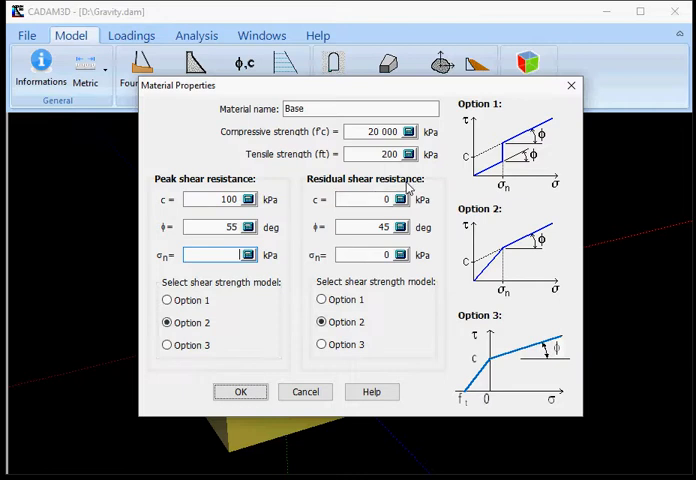
pyautogui.click(240, 391)
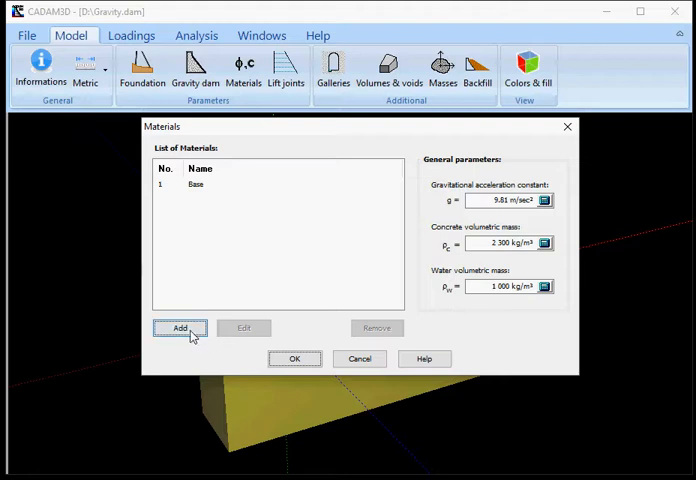
# Add a new material named 'lift joint mat'.
pyautogui.click(180, 328)
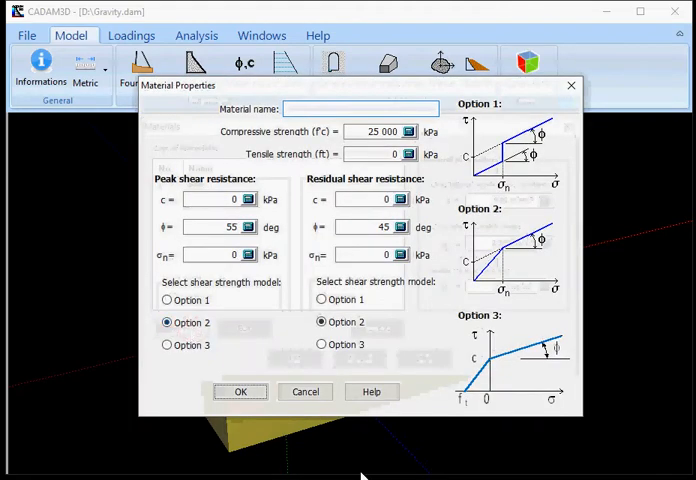
pyautogui.click(360, 108)
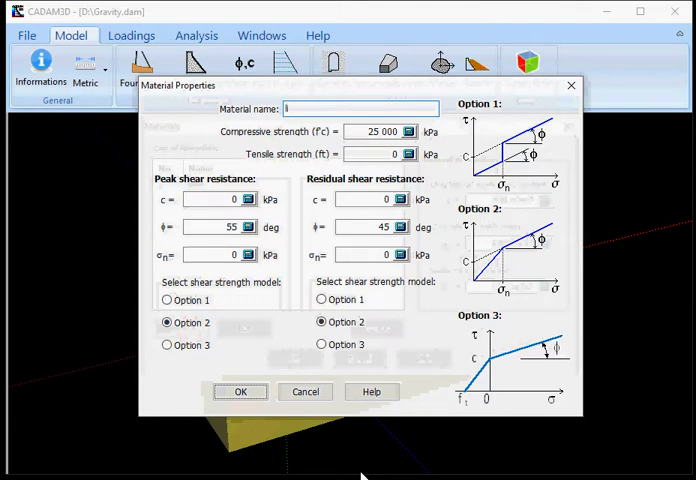
pyautogui.write('lift joint')
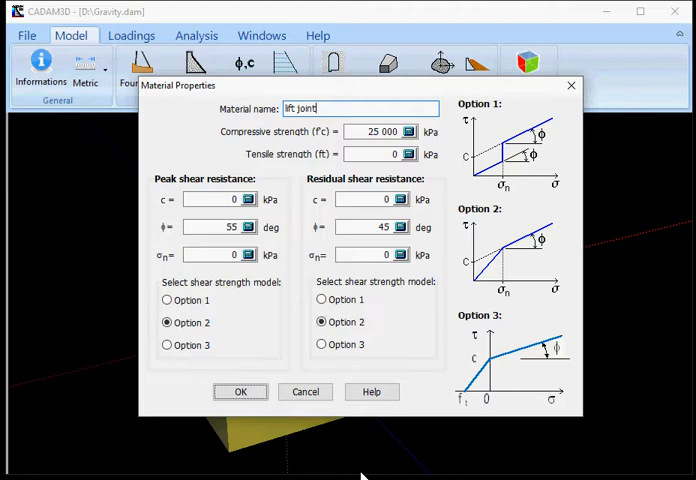
pyautogui.write('mat')
pyautogui.click(379, 154)
pyautogui.write('400')
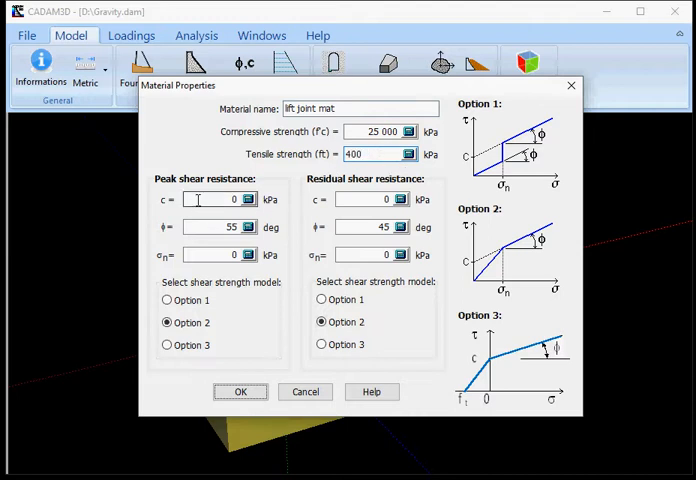
# Set lift joint peak cohesion to 200 kPa with shear model Option 3, then confirm.
pyautogui.write('2')
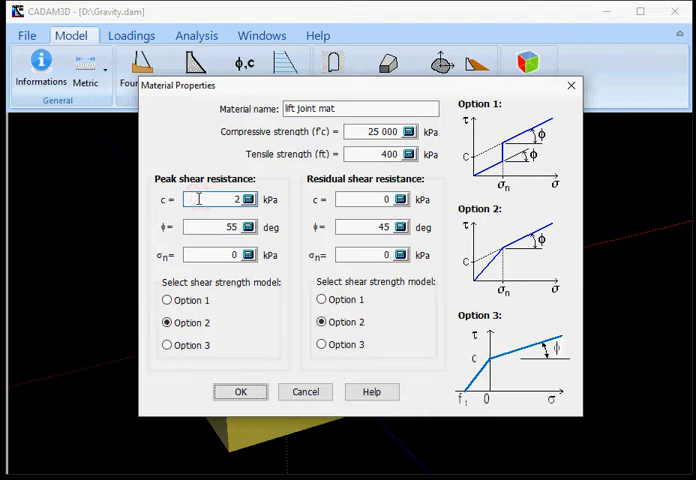
pyautogui.write('00')
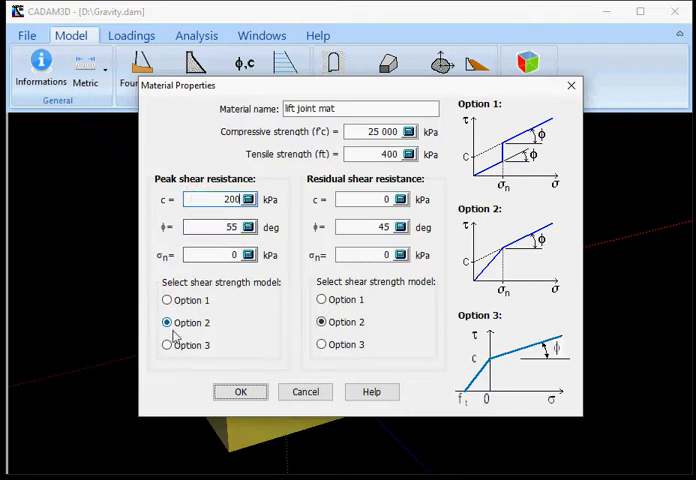
pyautogui.click(167, 345)
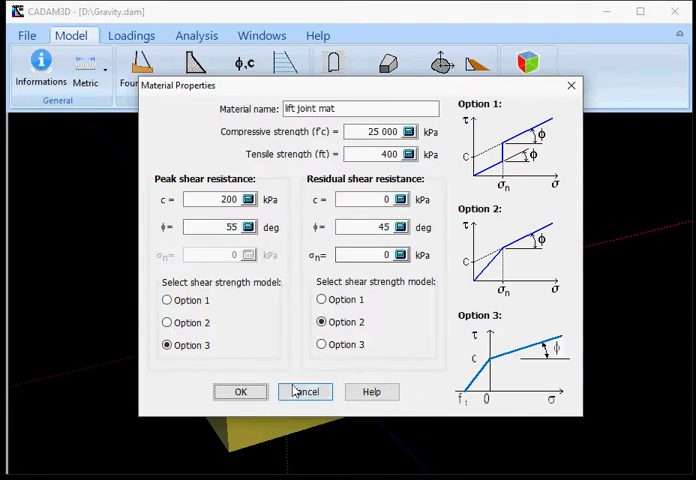
pyautogui.click(240, 391)
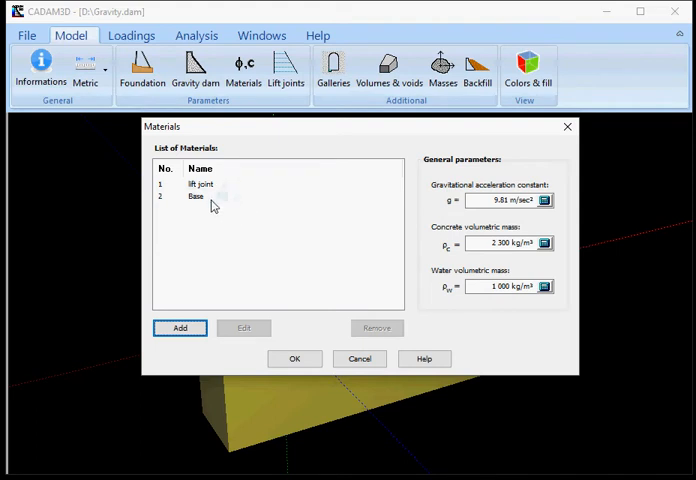
# Select lift joint and close the Materials dialog with OK.
pyautogui.click(200, 184)
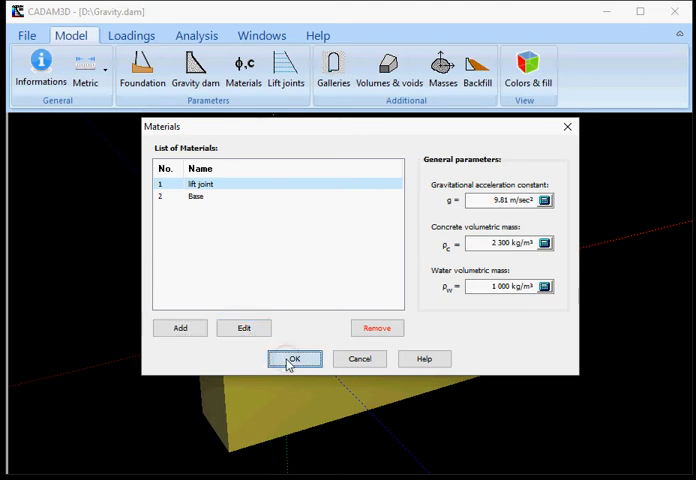
pyautogui.click(295, 358)
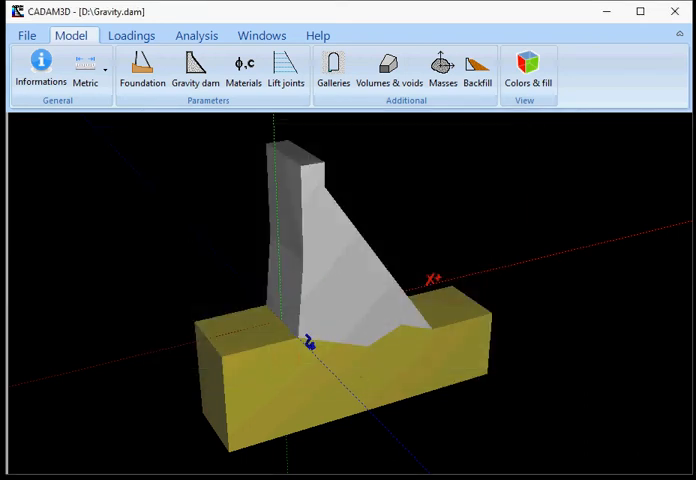